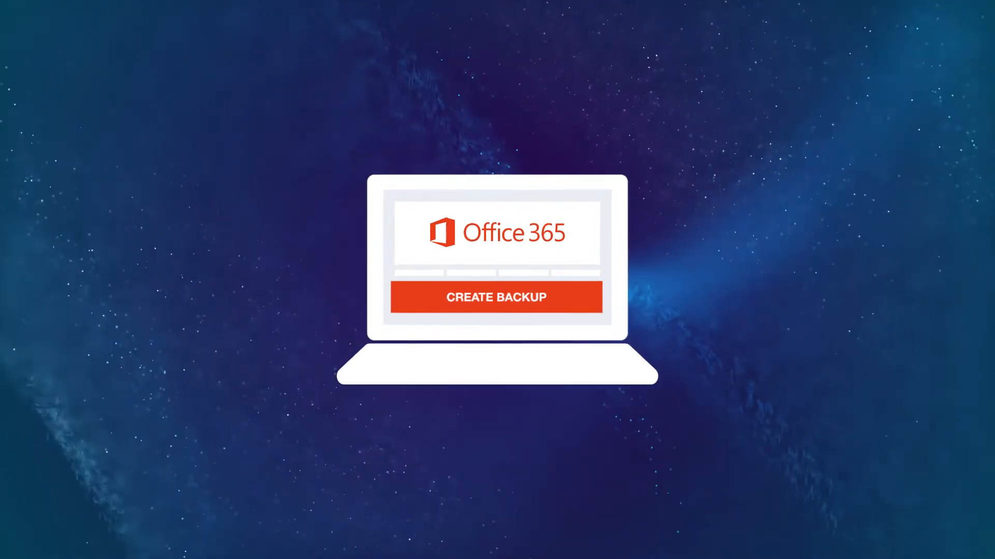
- Open the Configuration settings on the General page
left_click(497, 298)
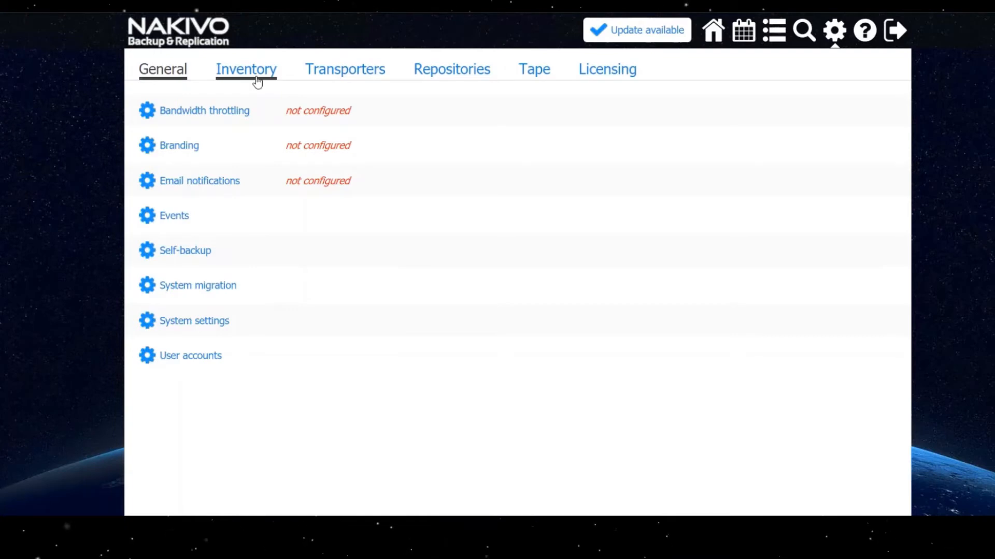
- Add a Microsoft Office 365 account to the inventory with its tenant and Azure client IDs
left_click(246, 69)
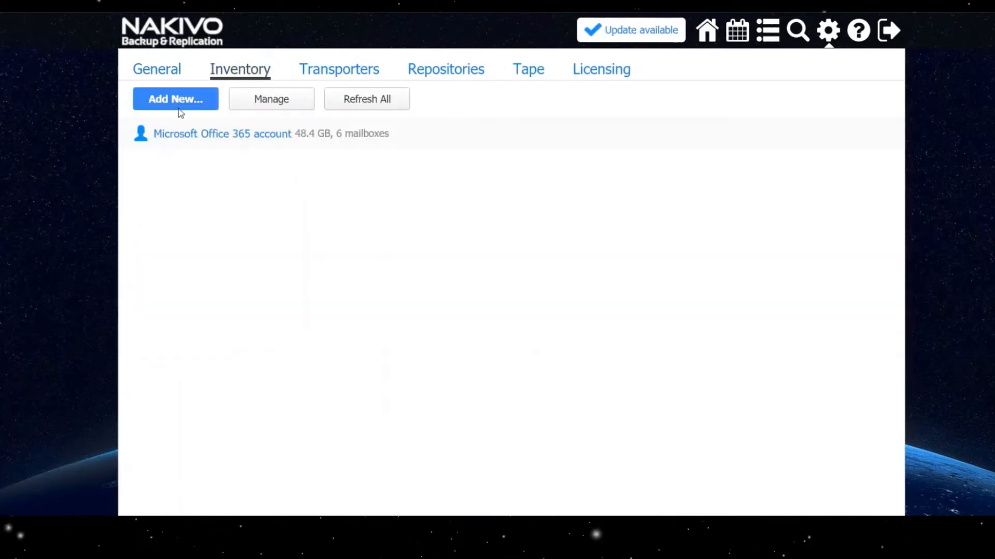
left_click(175, 99)
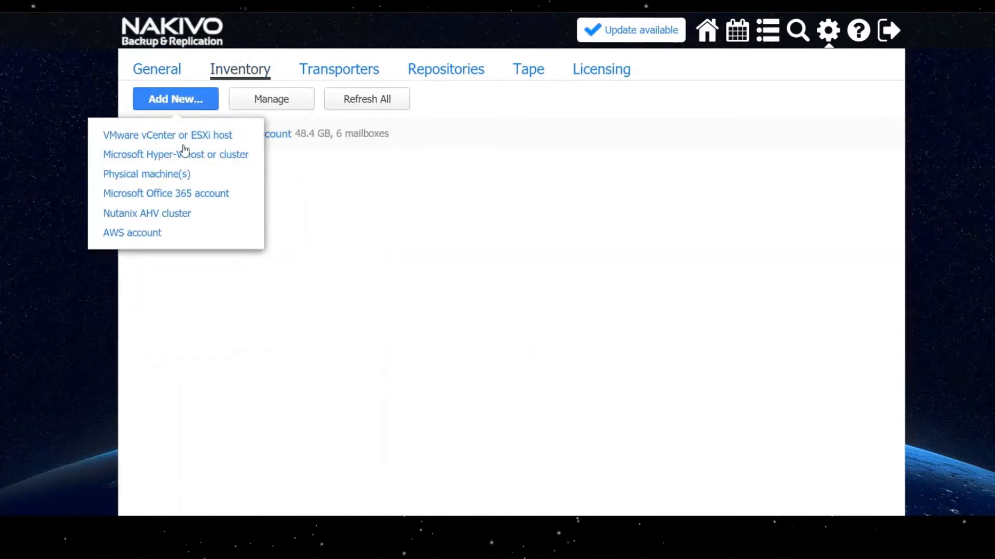
left_click(166, 193)
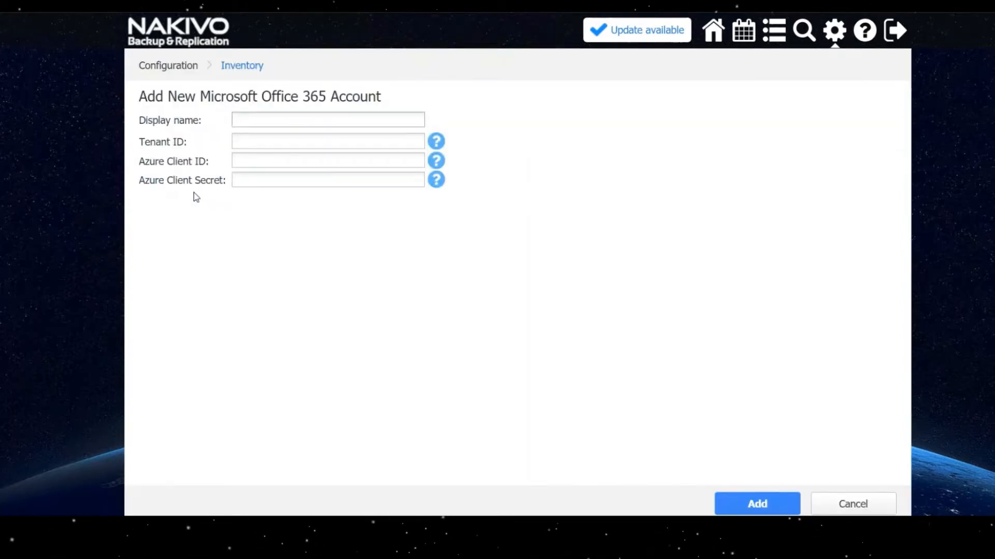
type("Microsoft Office 365 account")
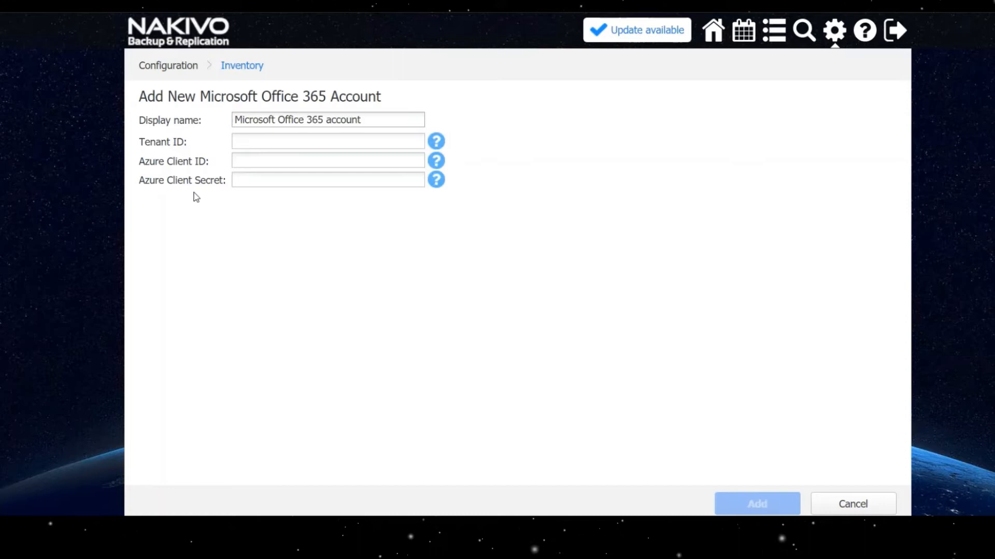
type("e8f23d02-3278-4097-8ec5-3b91849d4370")
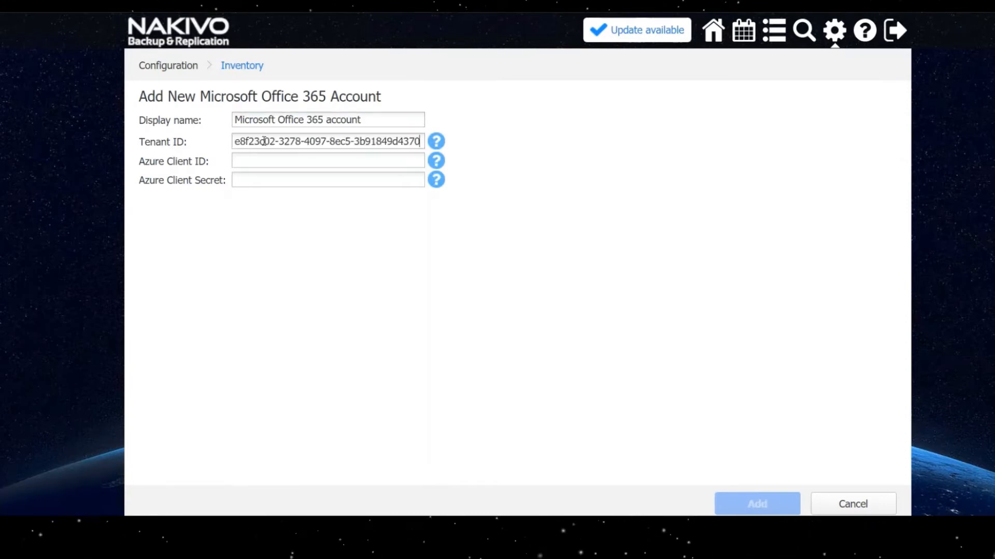
type("5cb5dcd0-d223-4b54-8cbf-69e7fac9212f")
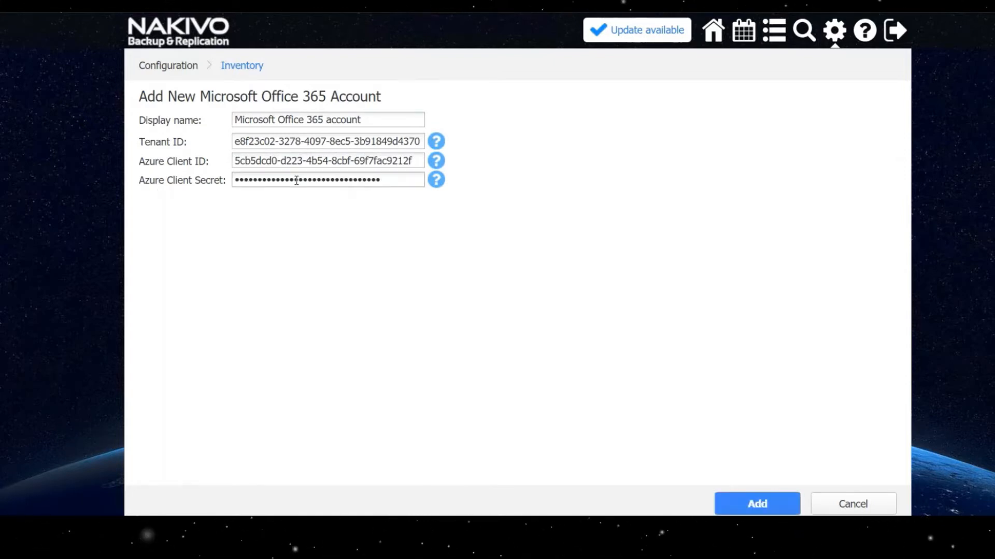
left_click(757, 504)
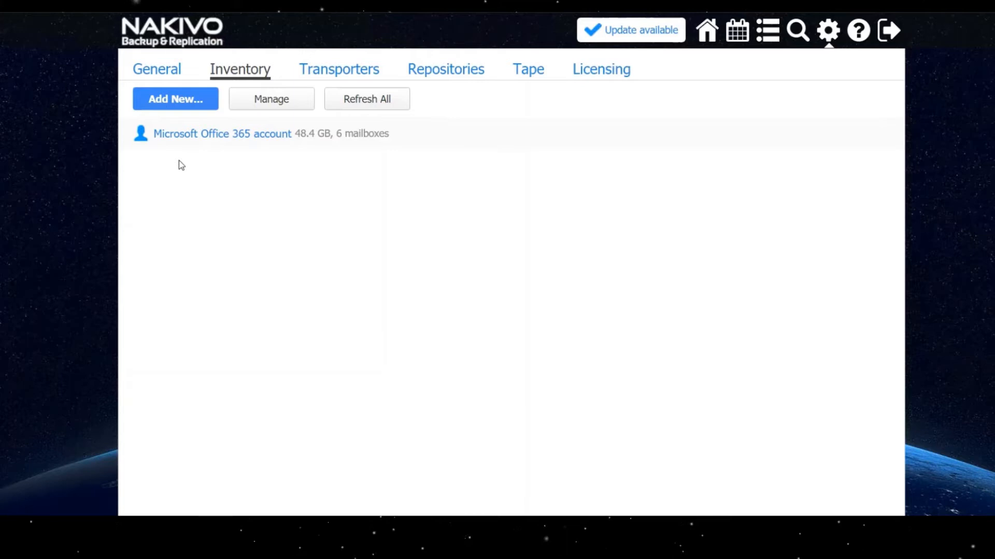
mouse_move(222, 134)
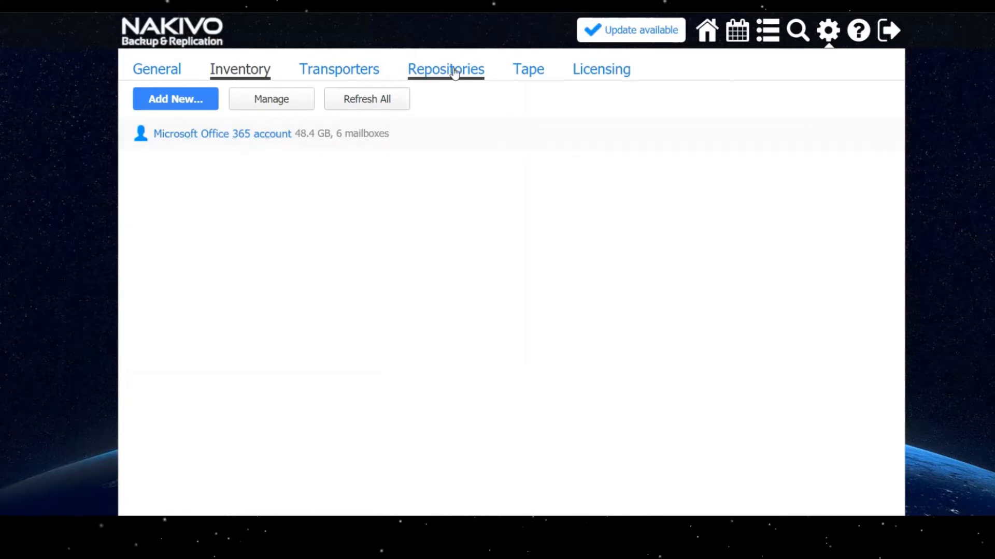
- Create the 'Office 365 repo' repository of Microsoft Office 365 type, then return home
left_click(446, 68)
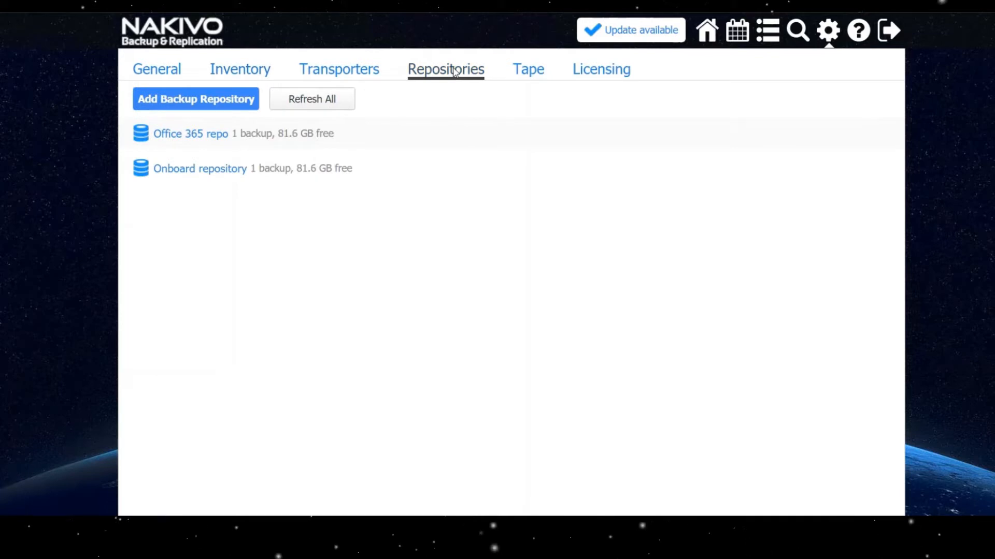
mouse_move(226, 87)
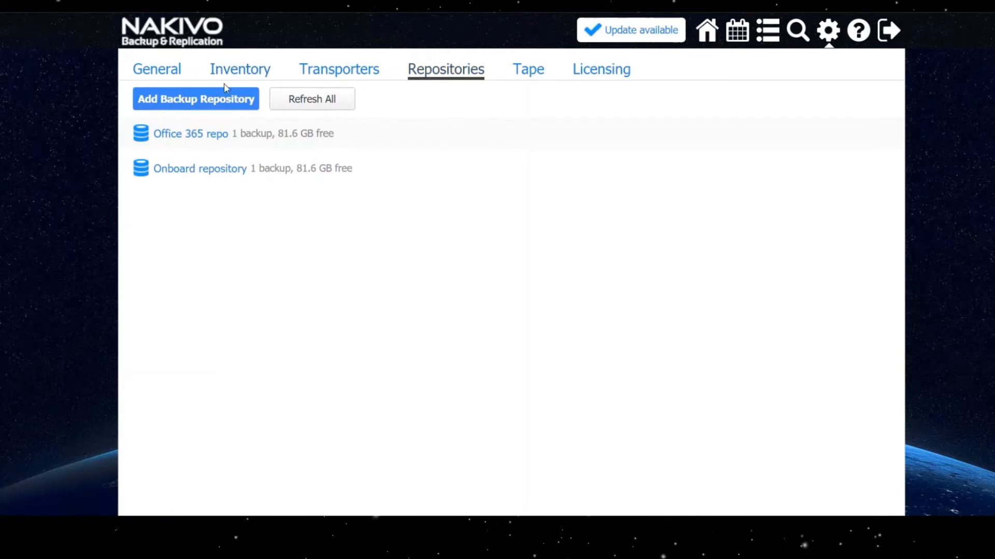
mouse_move(221, 107)
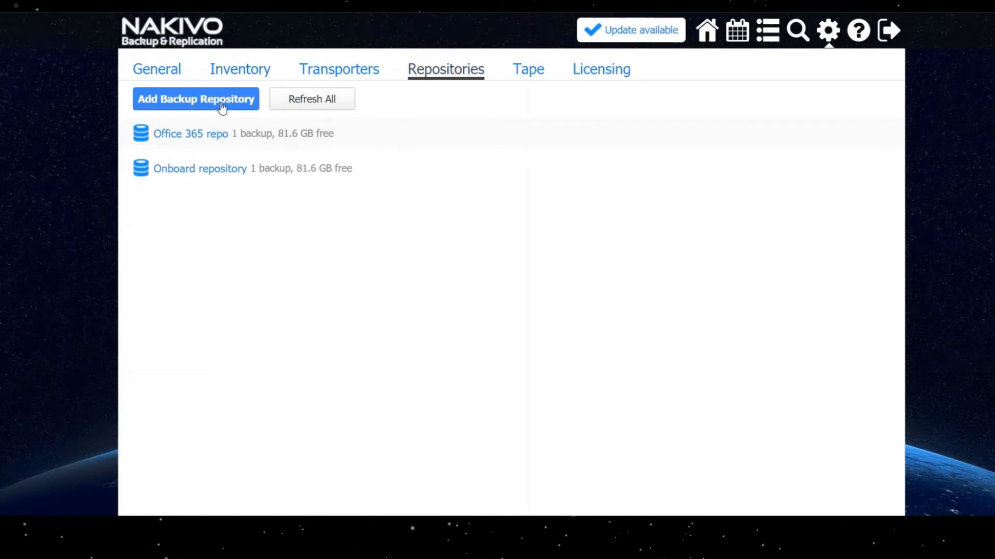
left_click(195, 99)
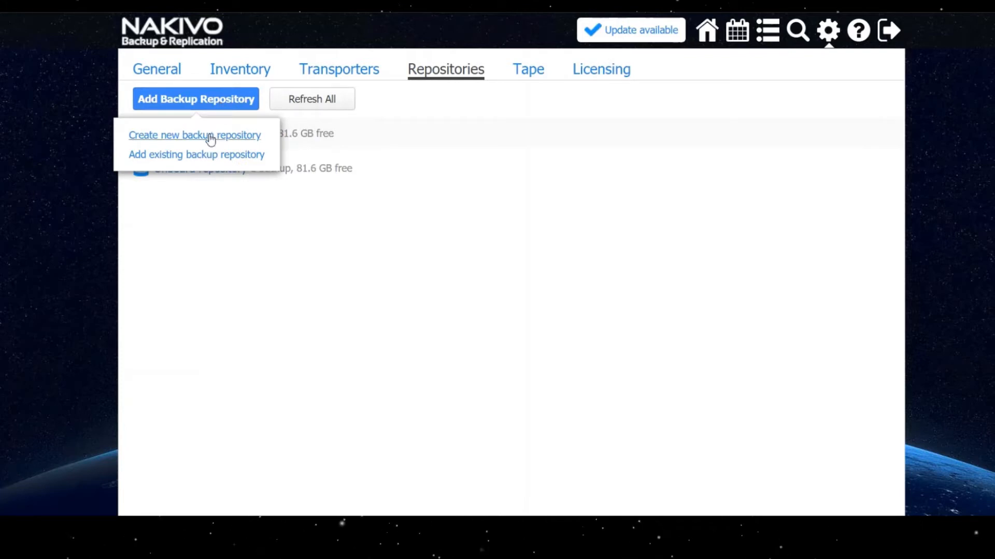
left_click(194, 135)
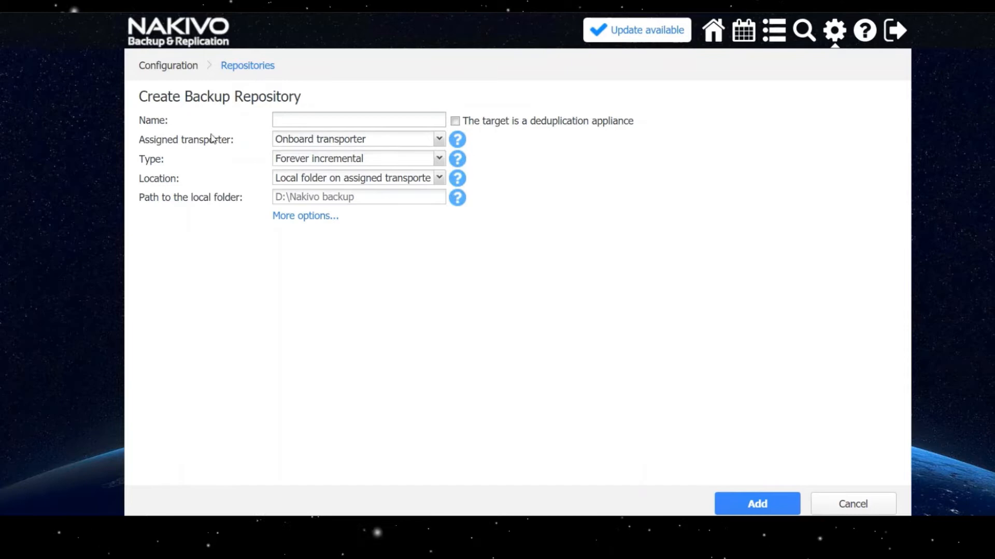
type("Office")
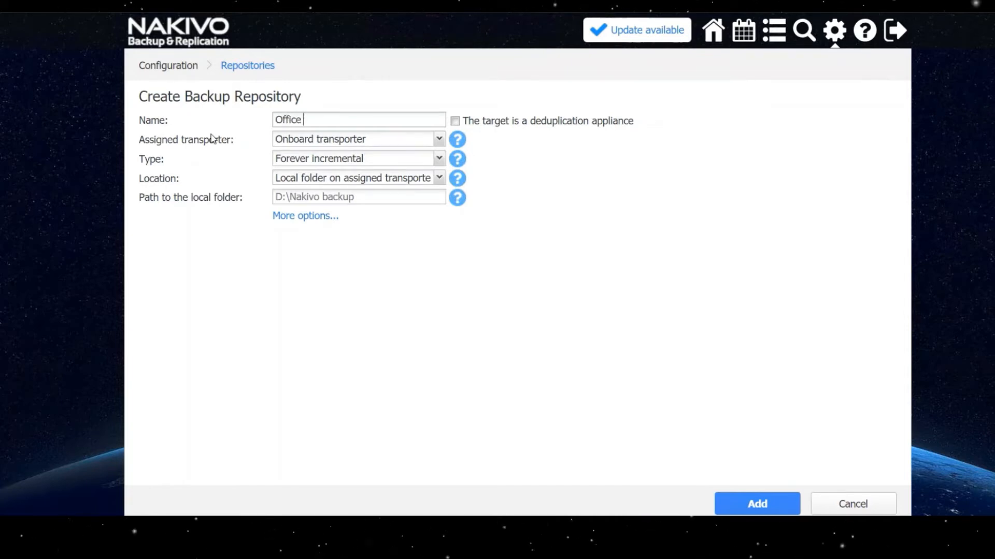
type("365 repo")
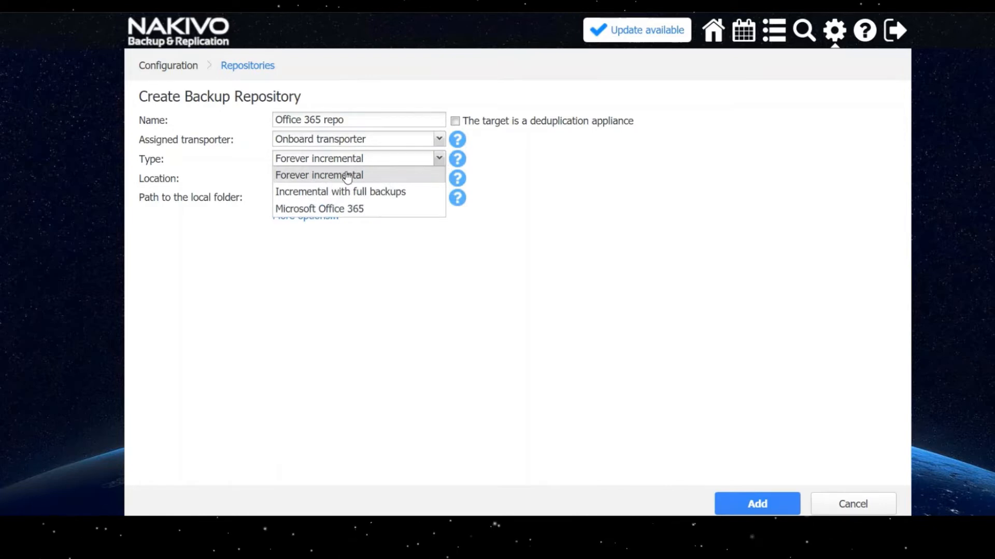
left_click(319, 209)
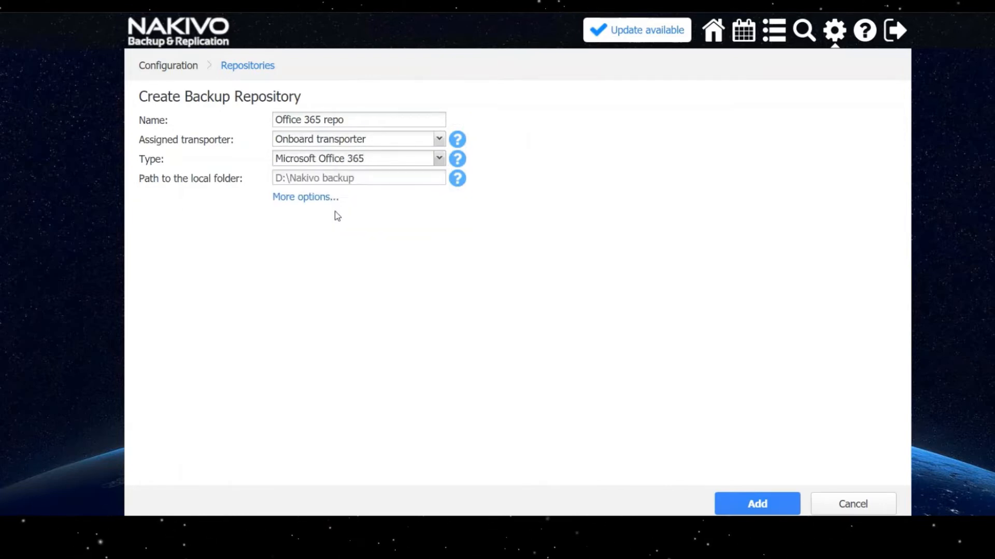
mouse_move(248, 230)
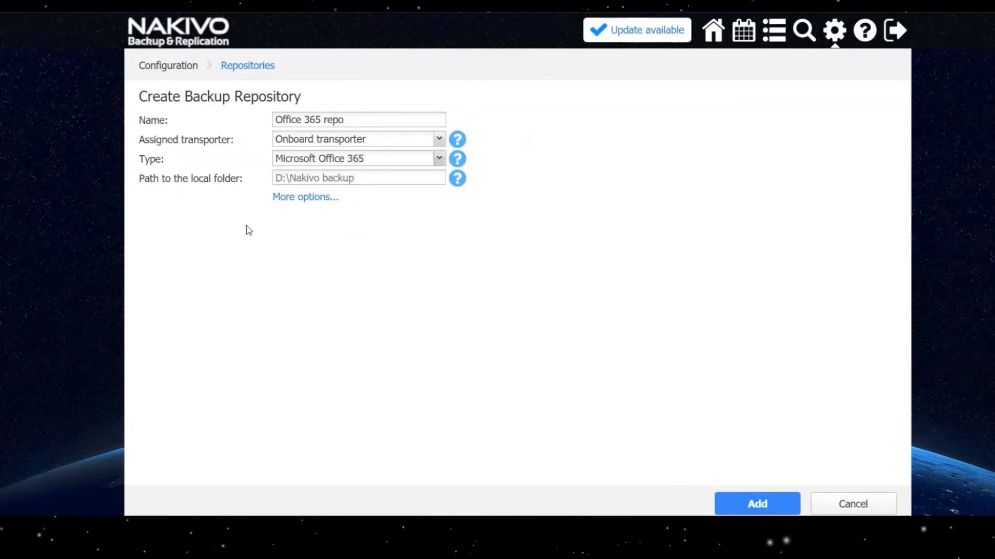
mouse_move(178, 188)
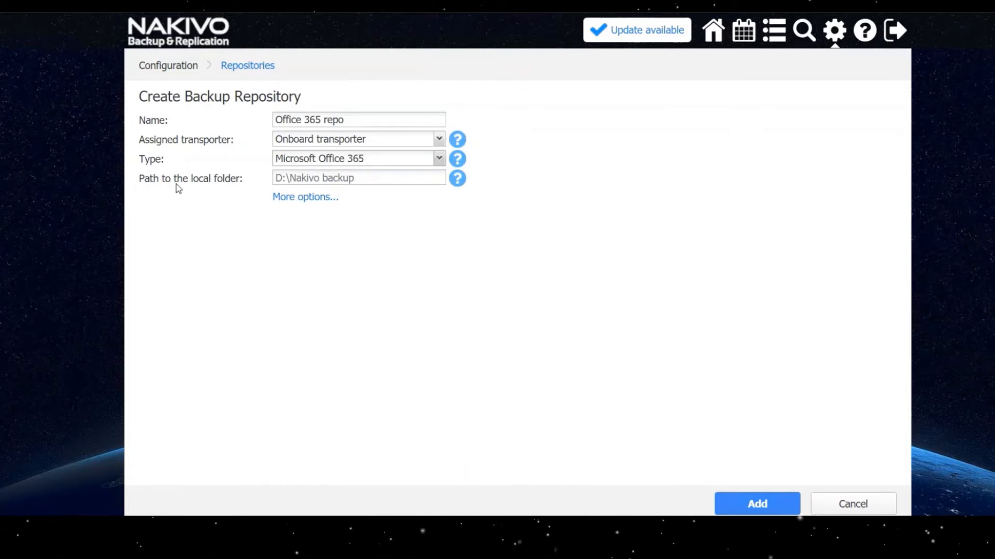
left_click(305, 197)
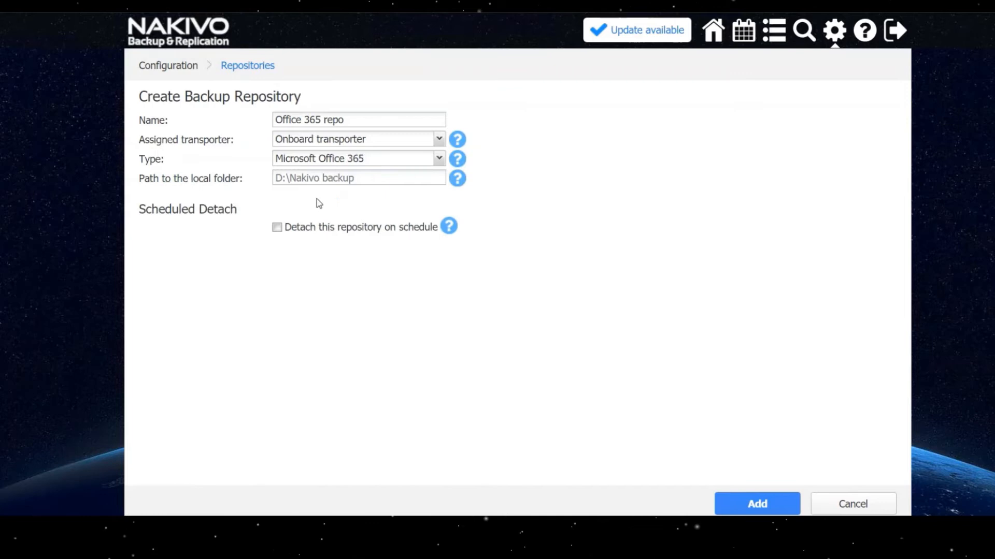
mouse_move(183, 211)
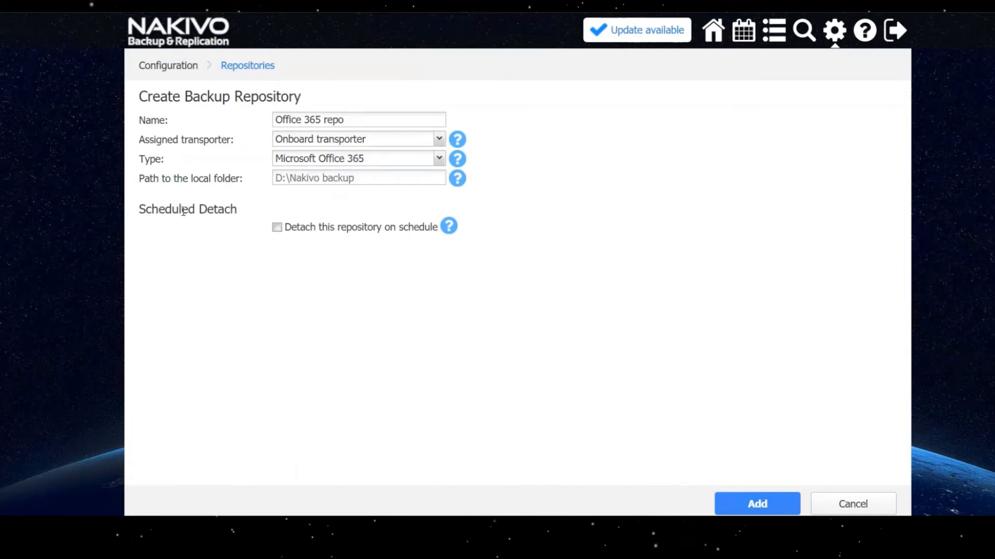
mouse_move(755, 362)
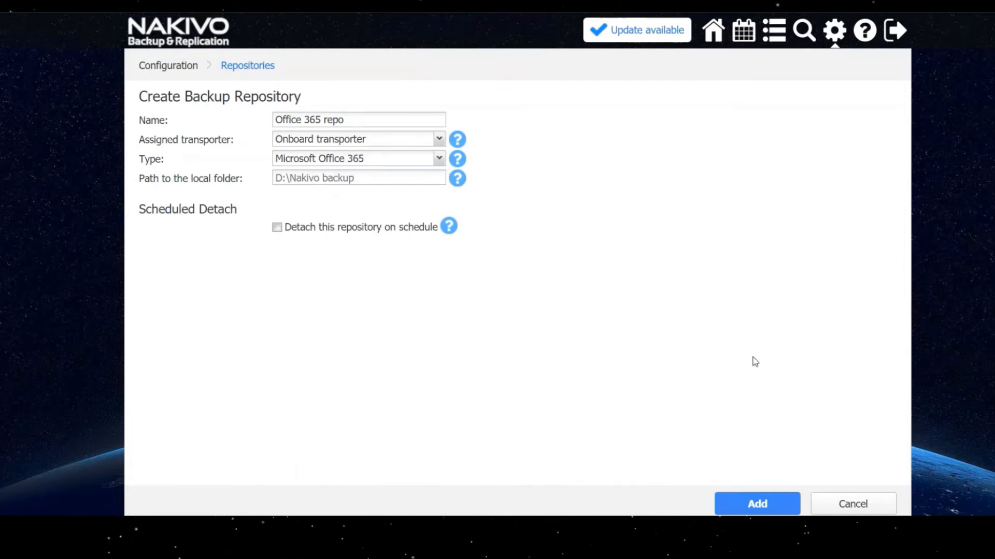
left_click(756, 504)
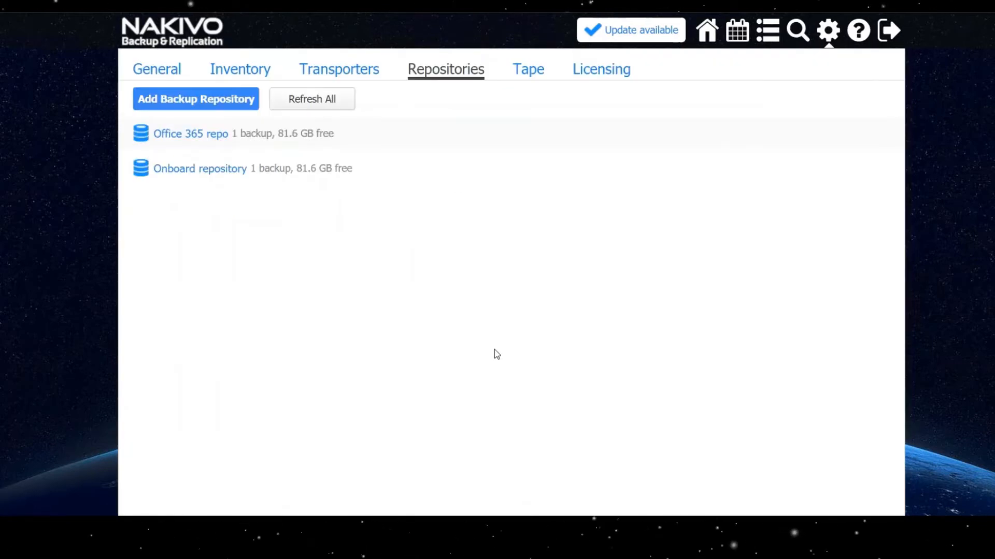
mouse_move(197, 152)
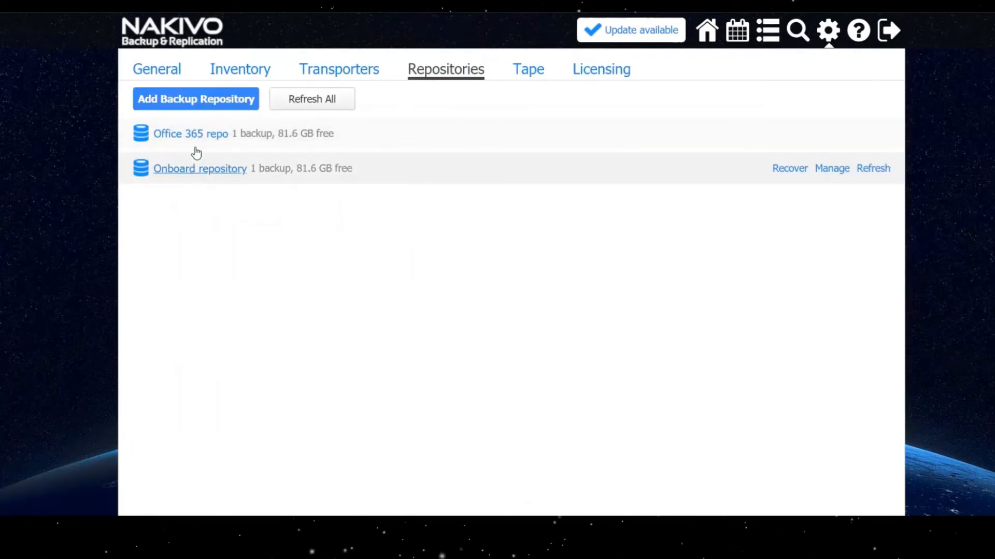
left_click(191, 133)
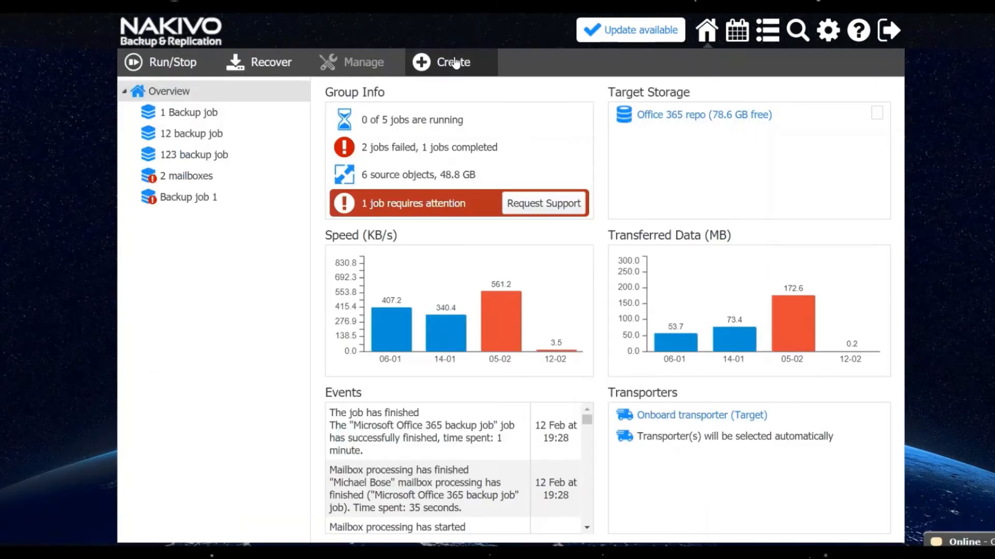
left_click(449, 62)
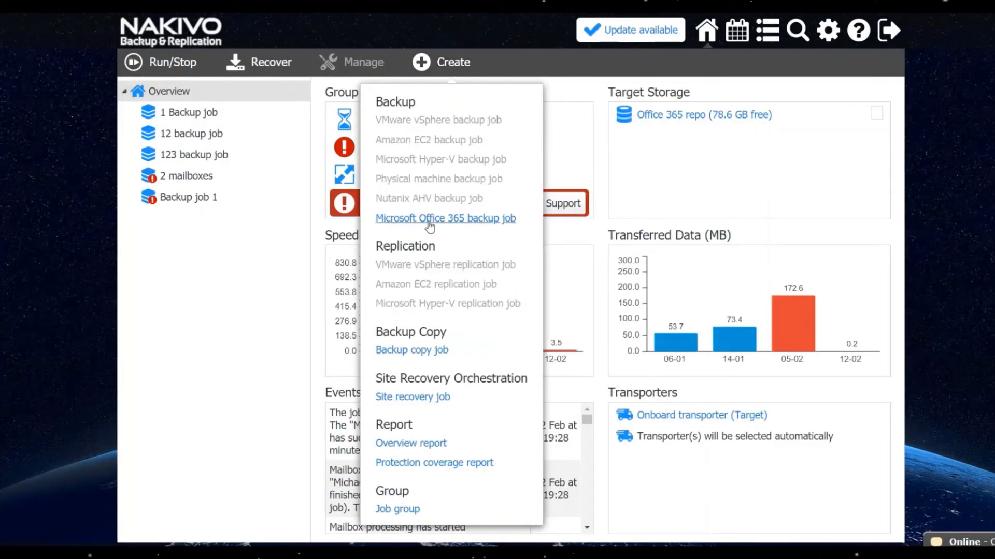
left_click(426, 225)
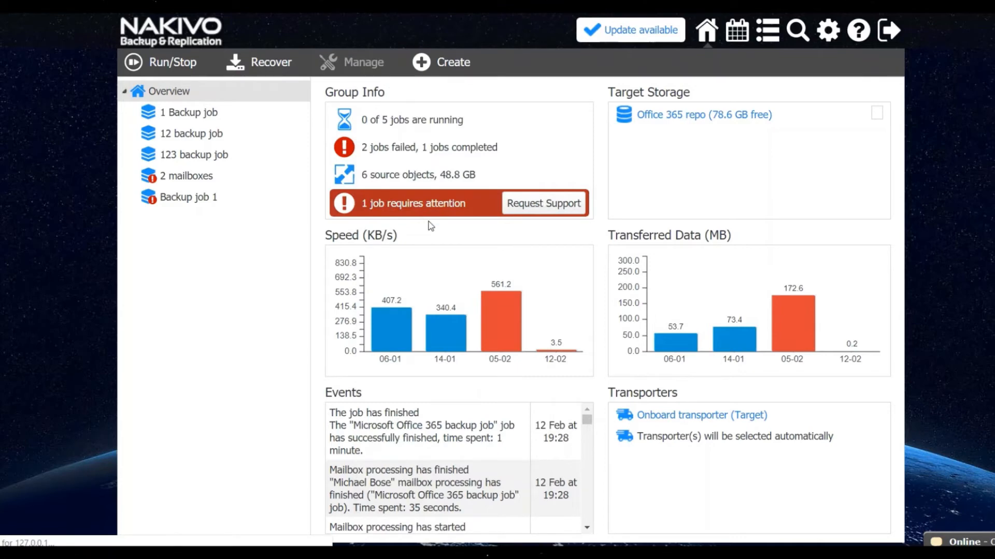
left_click(439, 62)
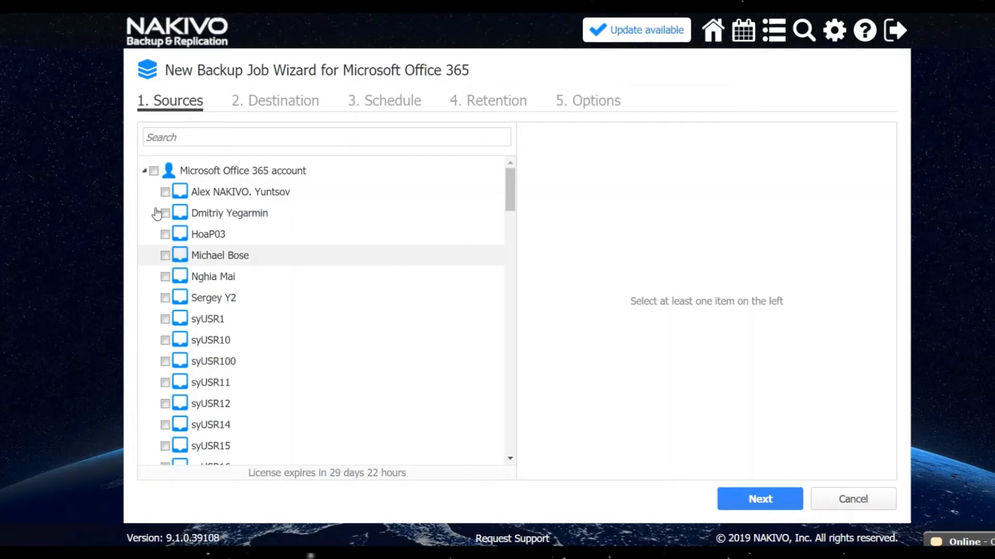
left_click(164, 255)
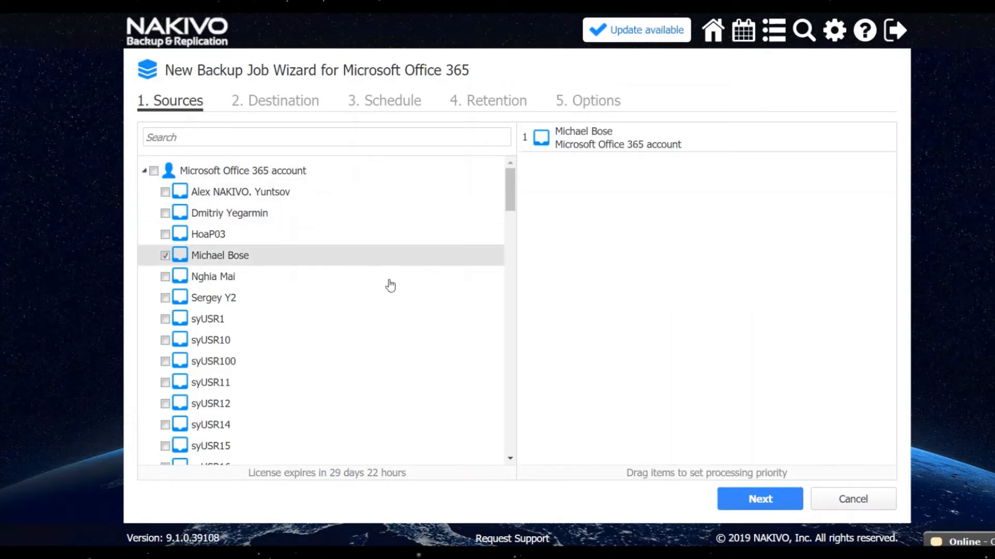
mouse_move(749, 475)
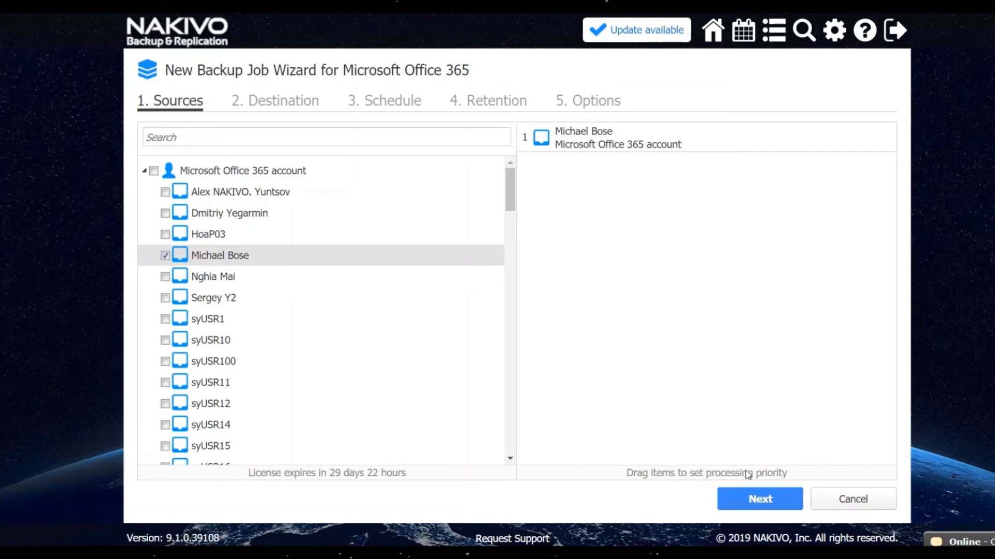
left_click(759, 499)
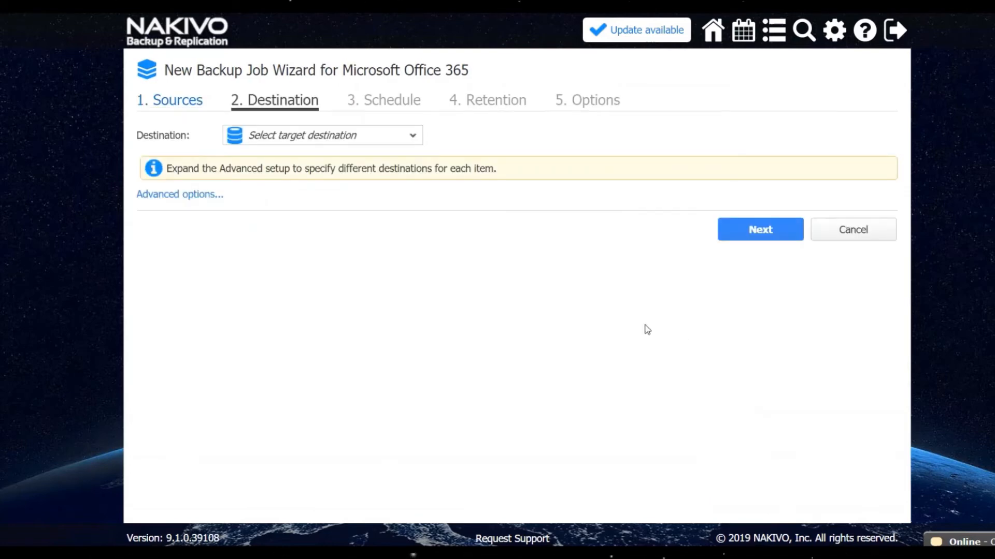
left_click(322, 136)
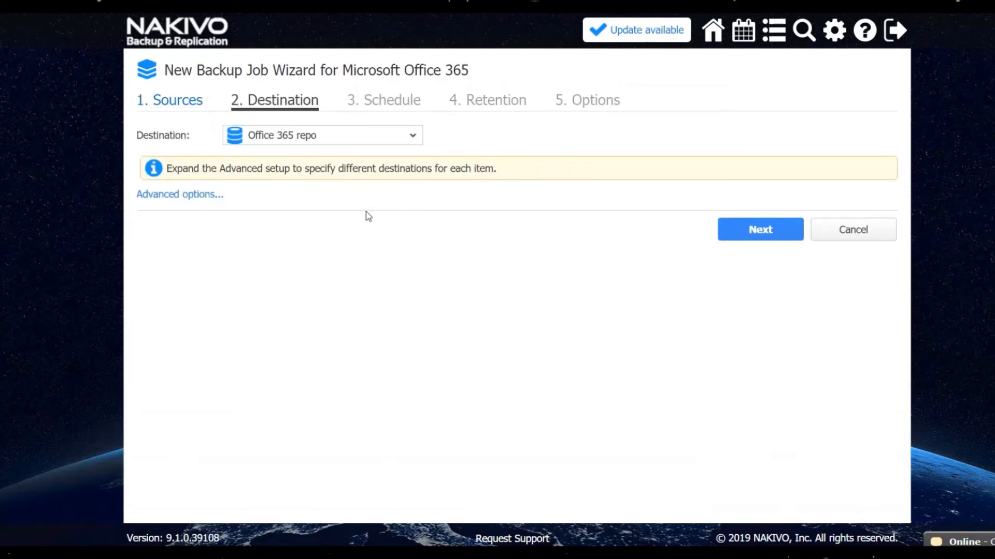
left_click(180, 194)
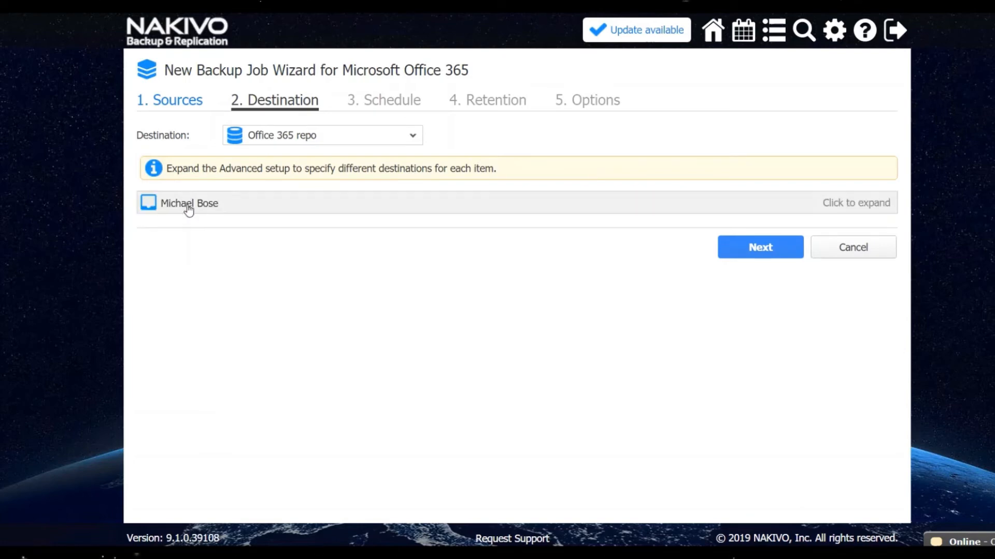
left_click(856, 203)
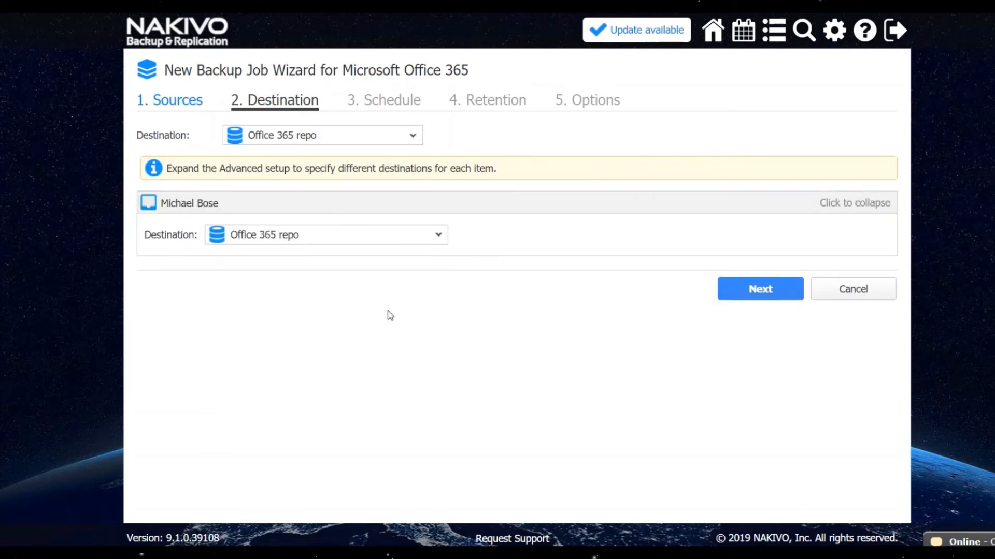
left_click(854, 203)
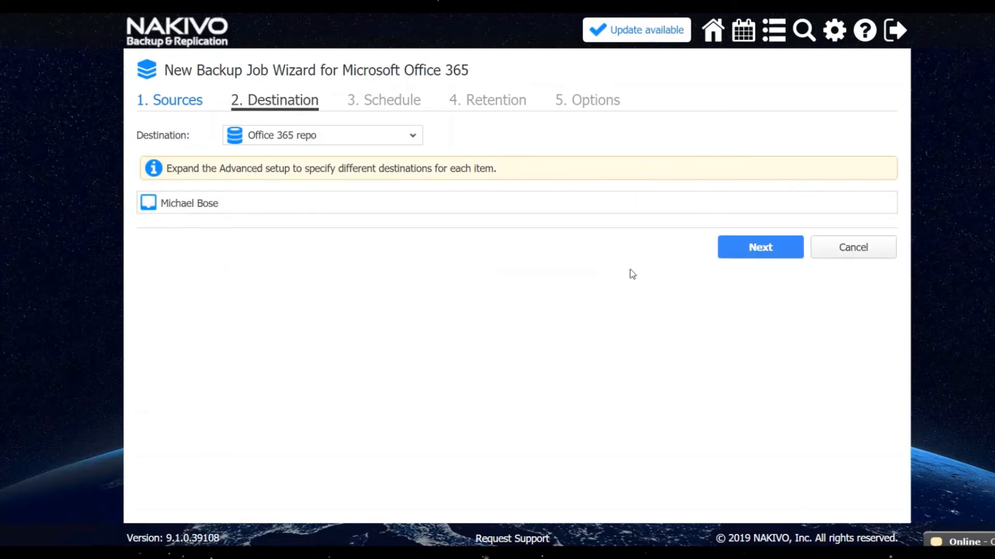
- Set the job schedule to 'Do not schedule, run on demand' and reach Retention
left_click(760, 247)
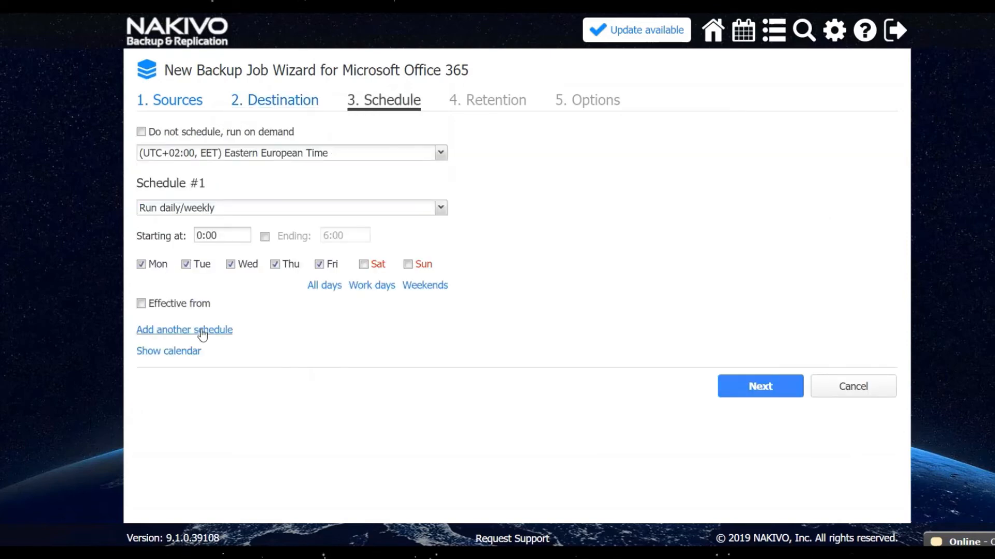
left_click(184, 329)
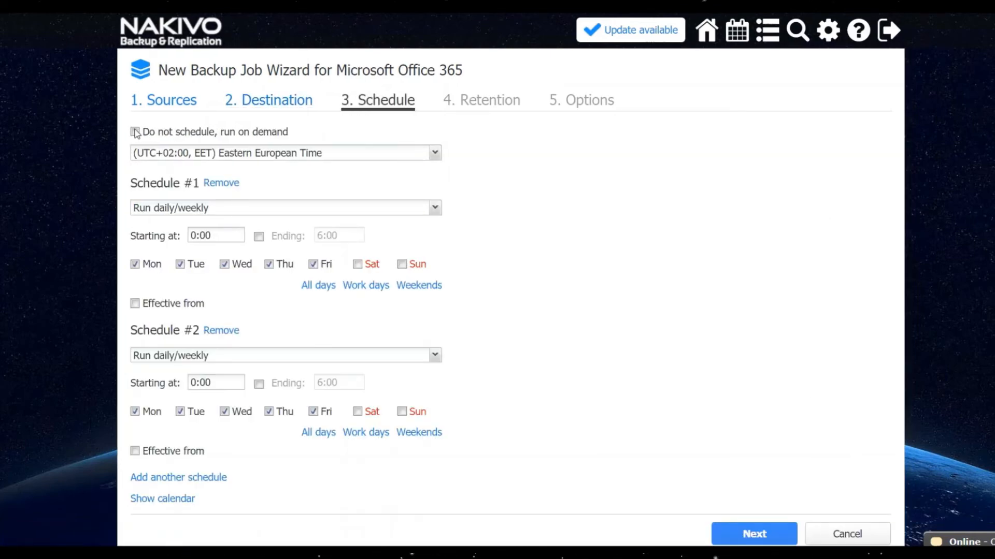
left_click(135, 132)
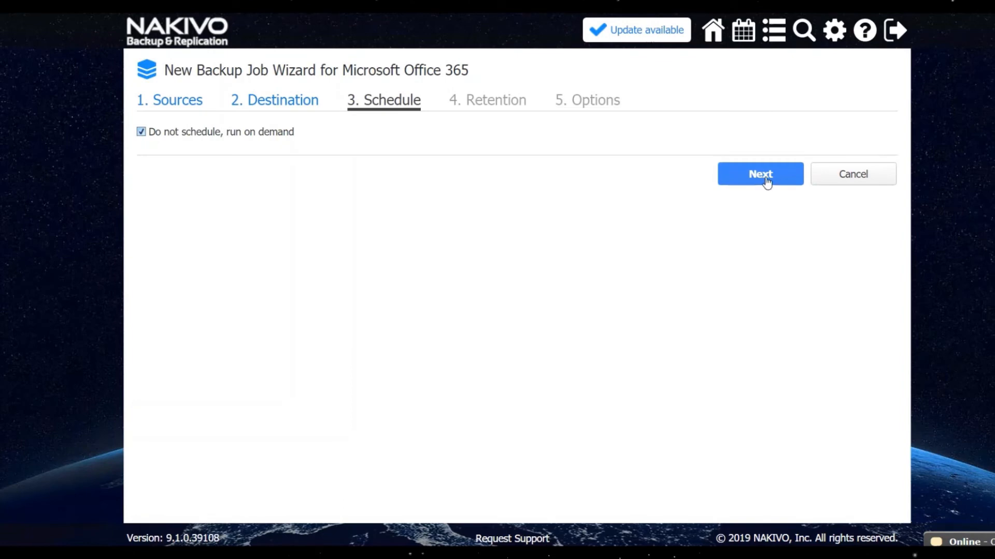
left_click(760, 174)
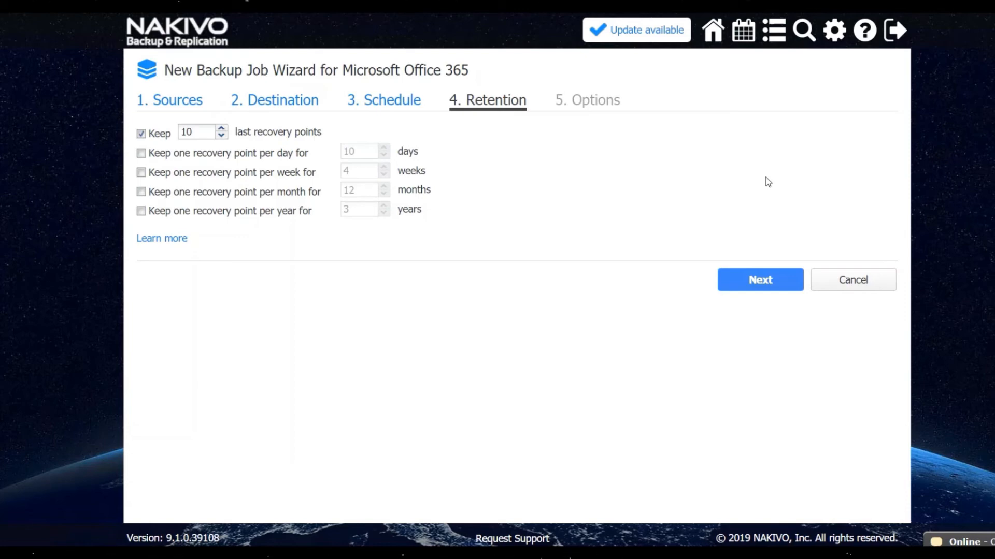
mouse_move(778, 264)
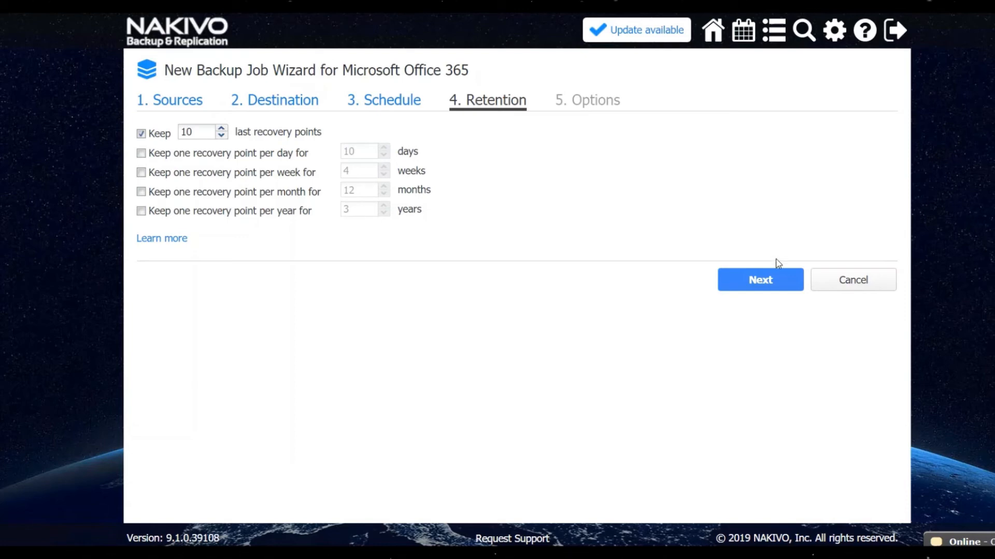
- Accept retention and options, then Finish & Run the job for all items
left_click(760, 280)
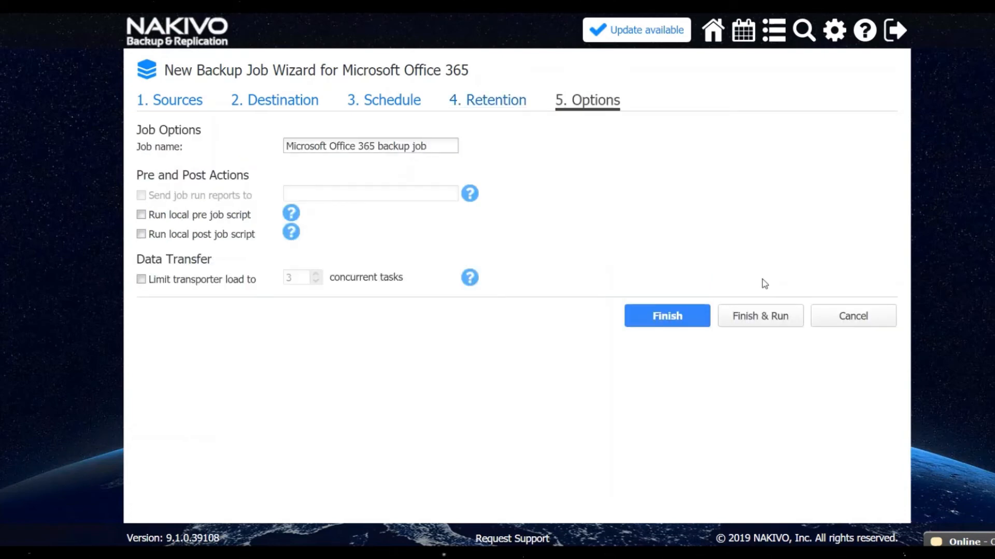
left_click(370, 145)
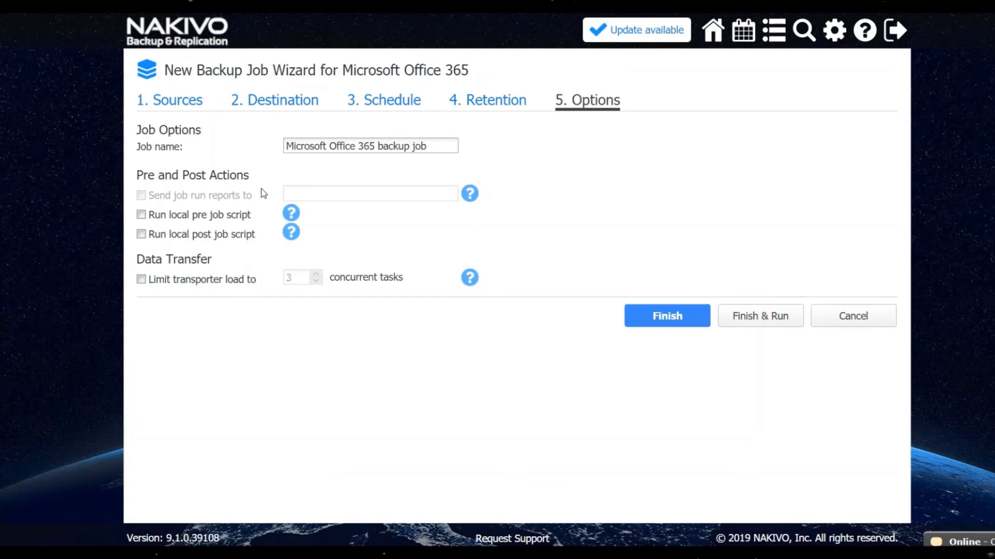
mouse_move(225, 273)
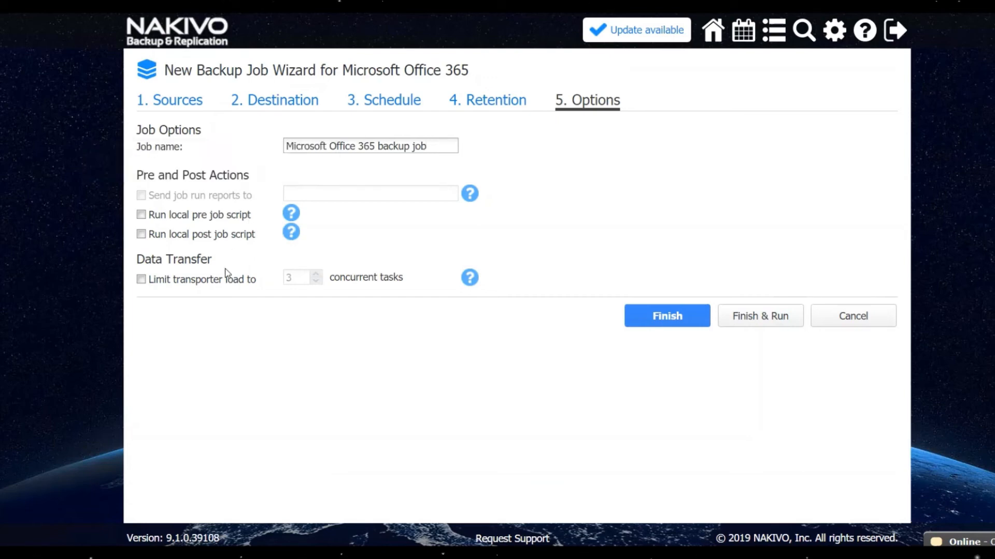
mouse_move(759, 316)
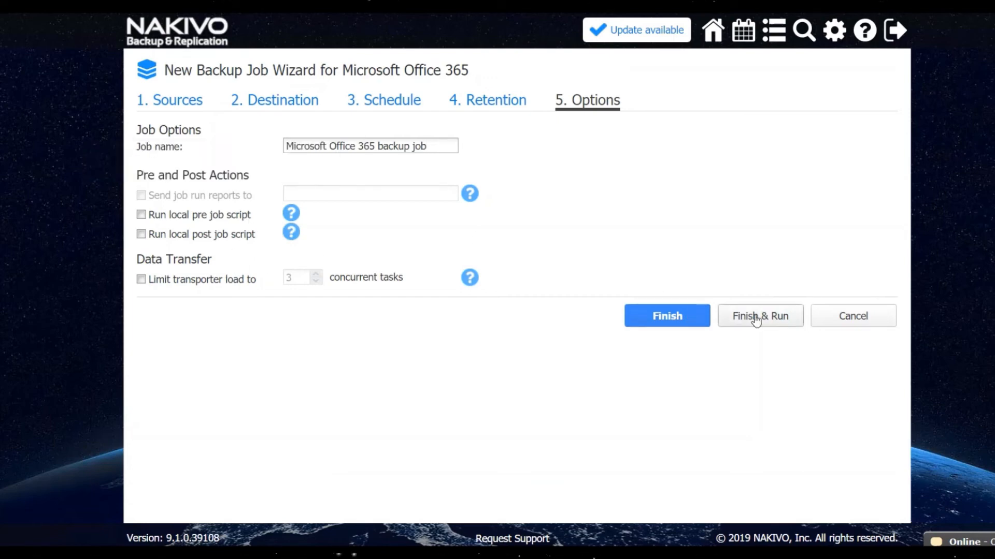
left_click(759, 316)
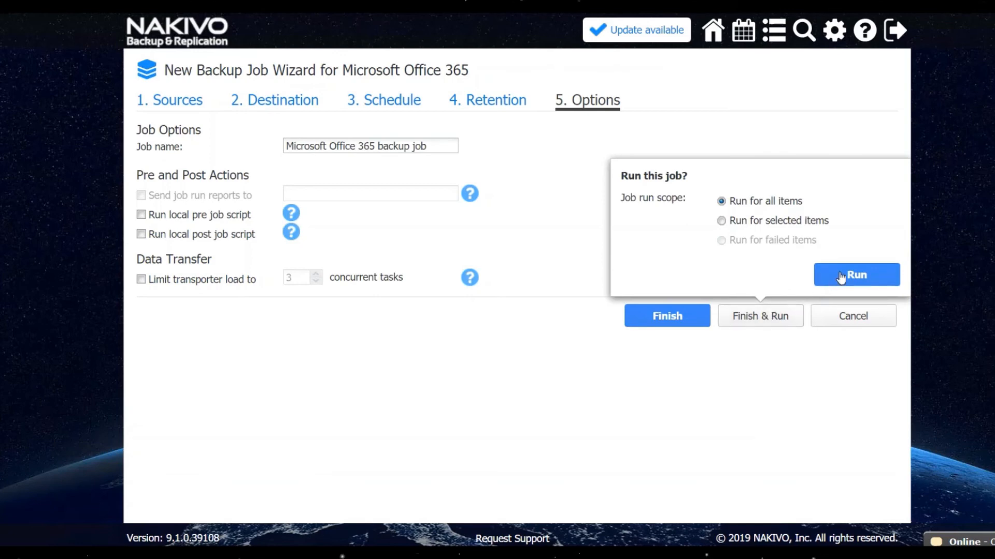
left_click(856, 275)
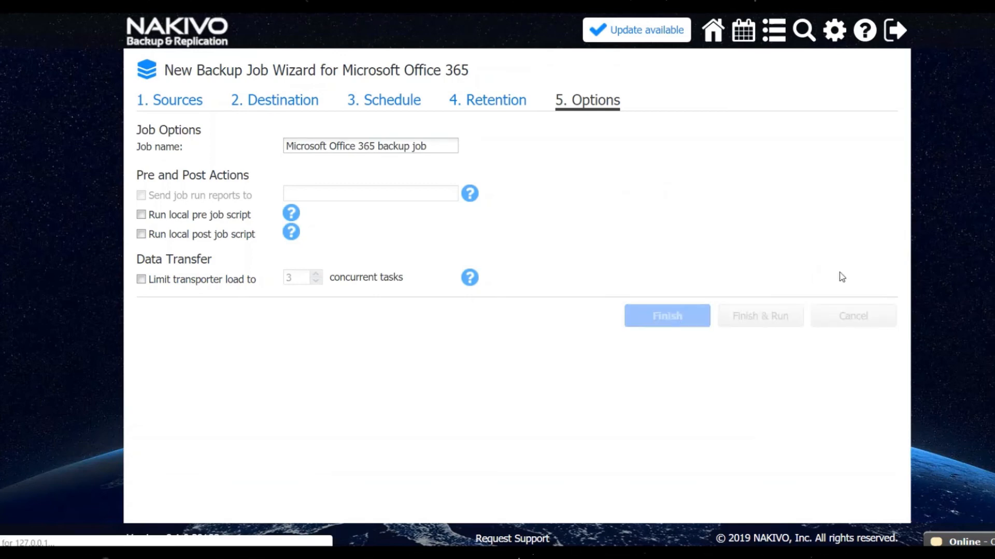
left_click(759, 316)
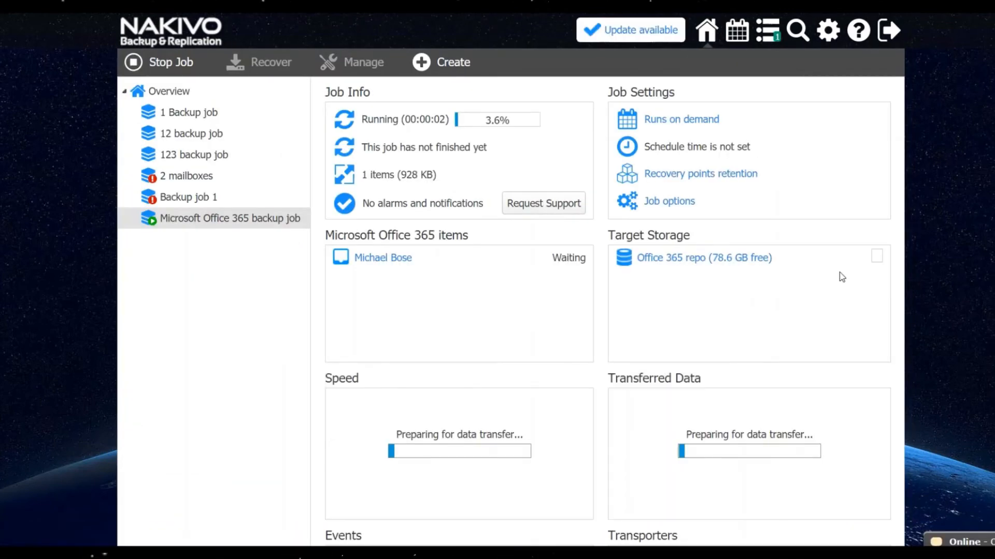